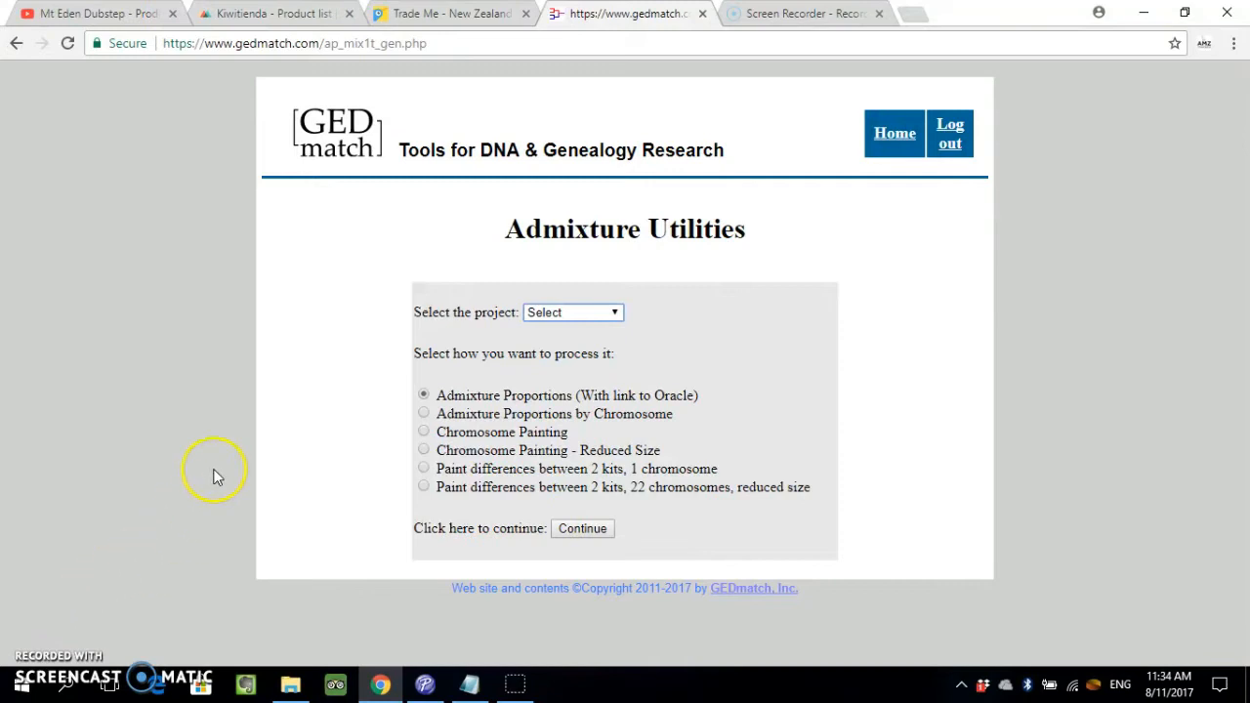
mouse_move(244, 403)
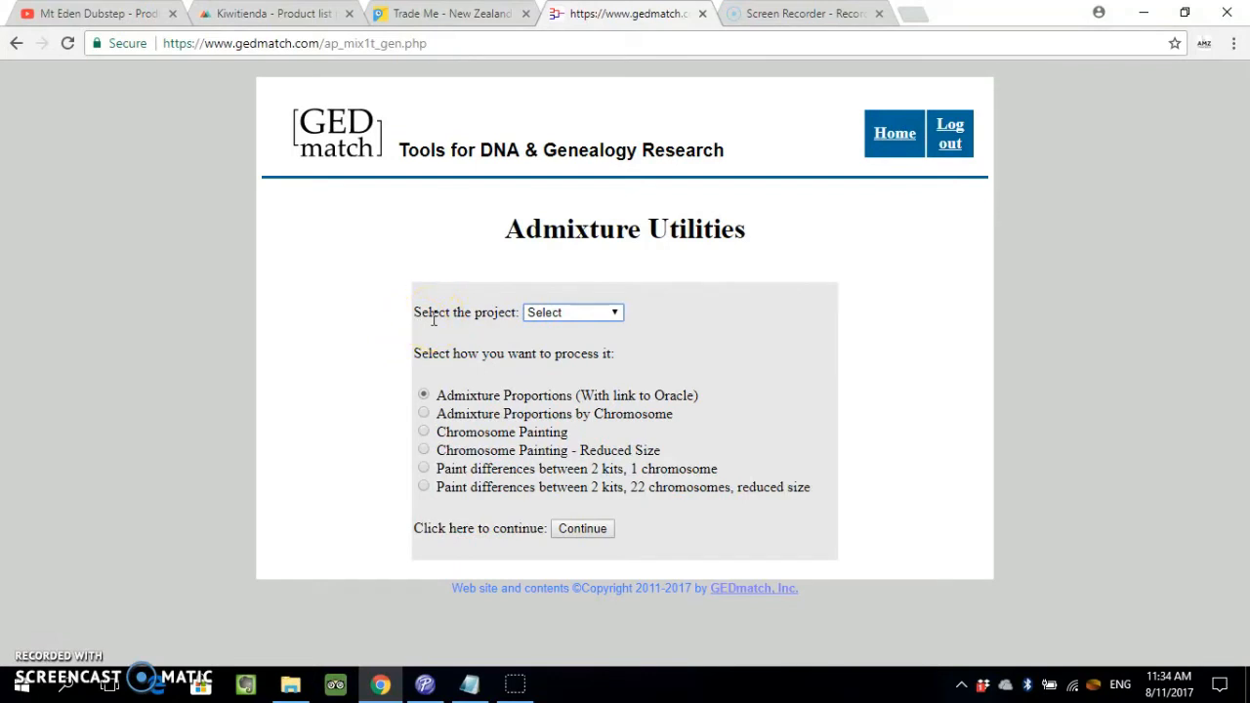
mouse_move(552, 293)
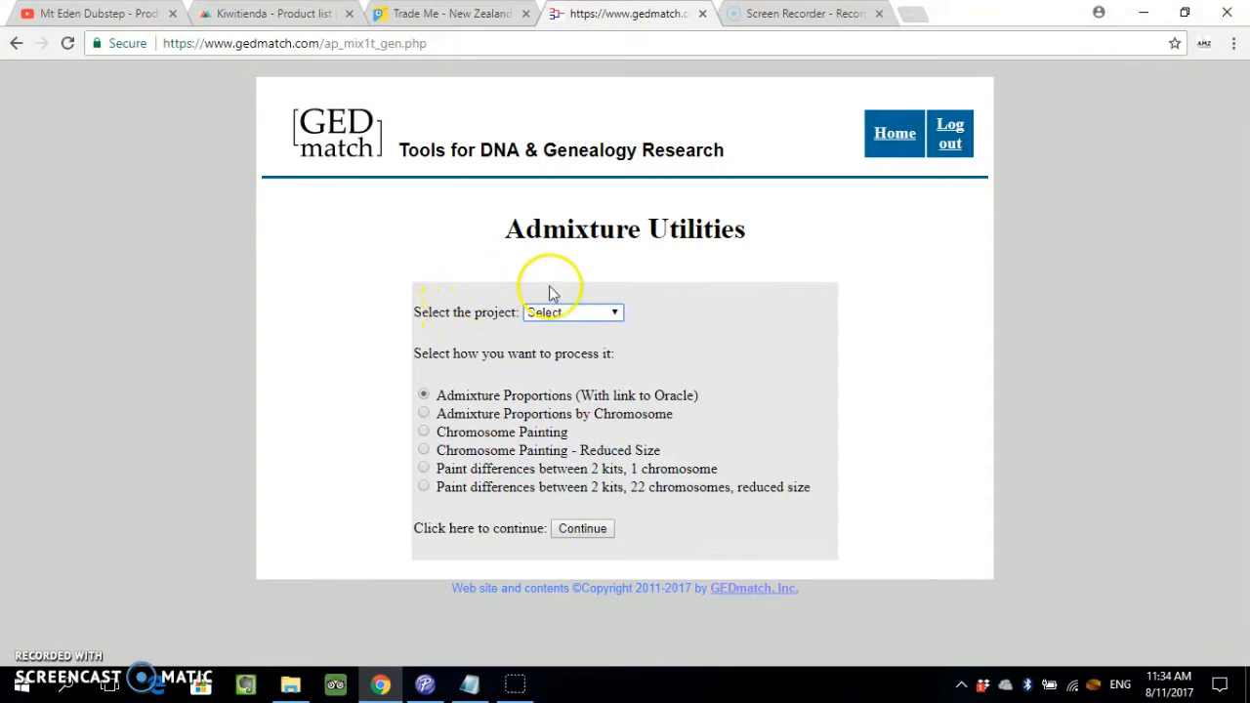
mouse_move(513, 308)
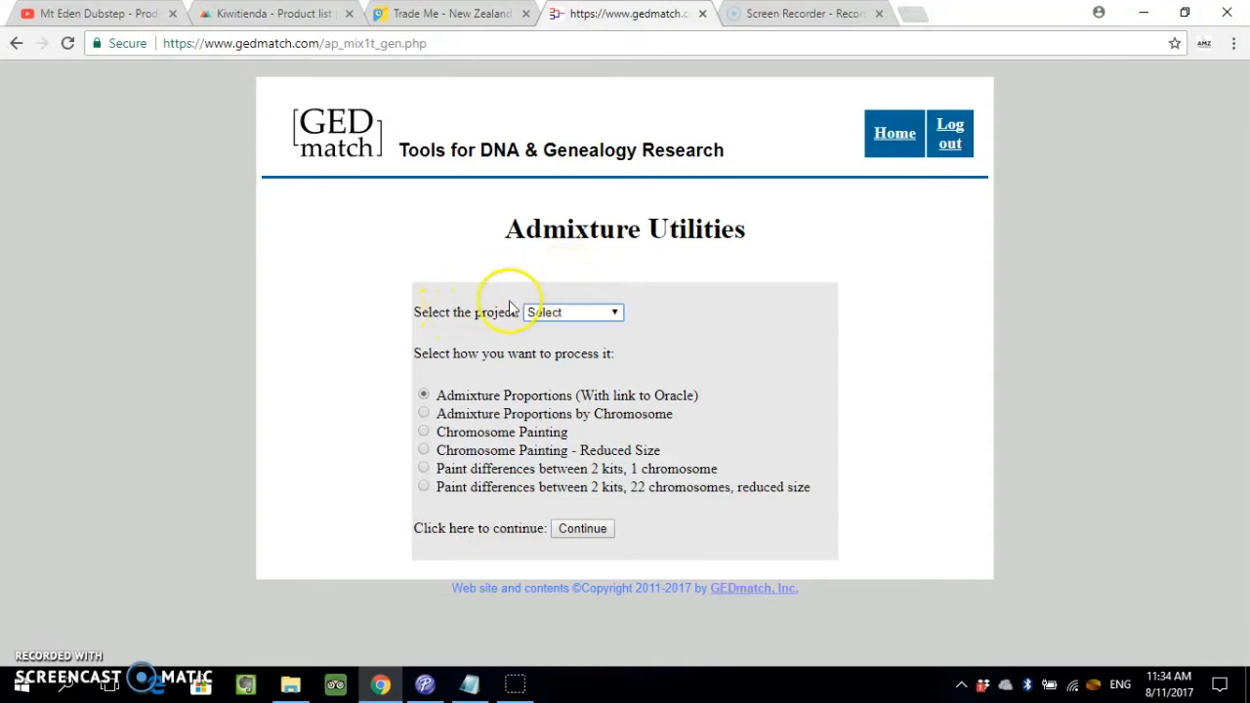
- Choose the Eurogenes project for Admixture Proportions and submit the request
click(572, 312)
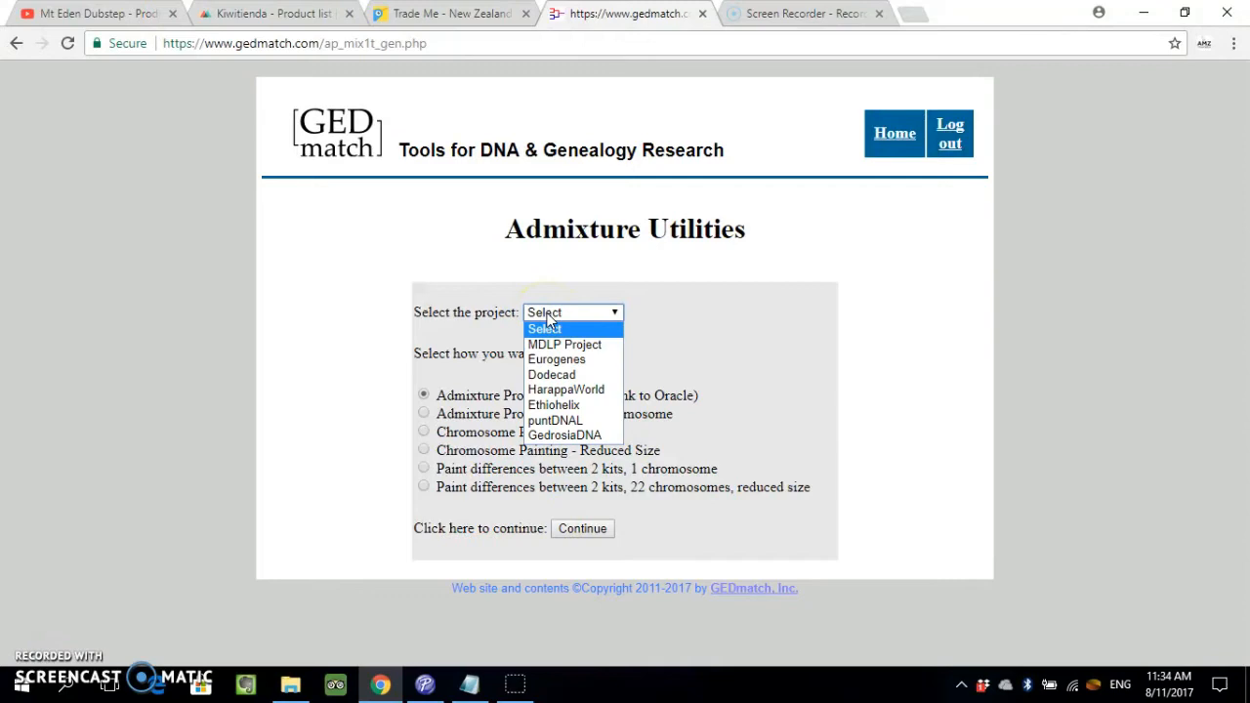
mouse_move(557, 360)
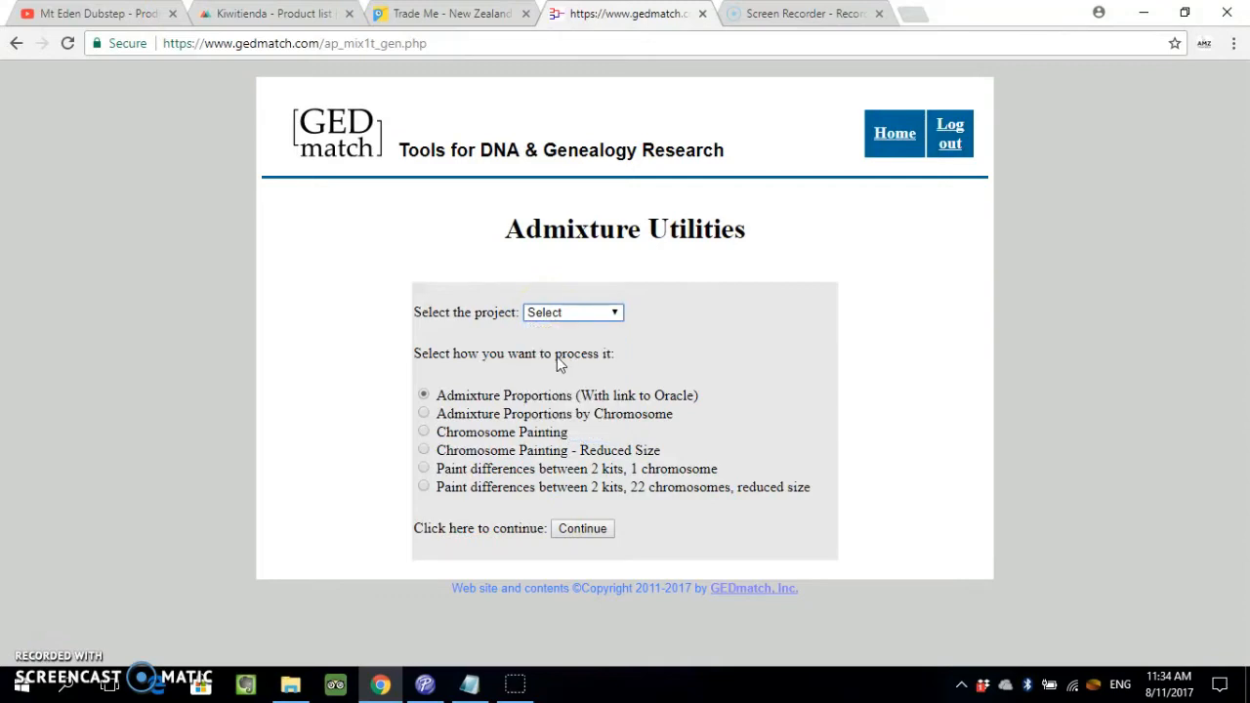
click(572, 312)
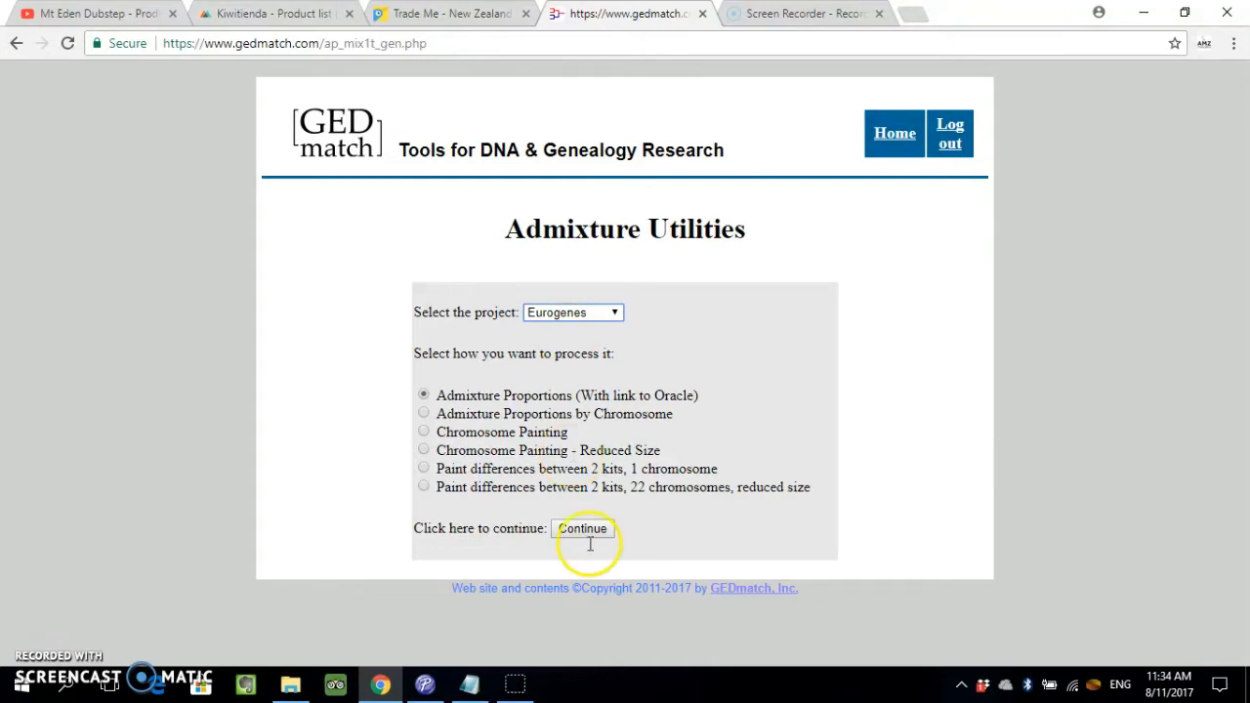
click(582, 529)
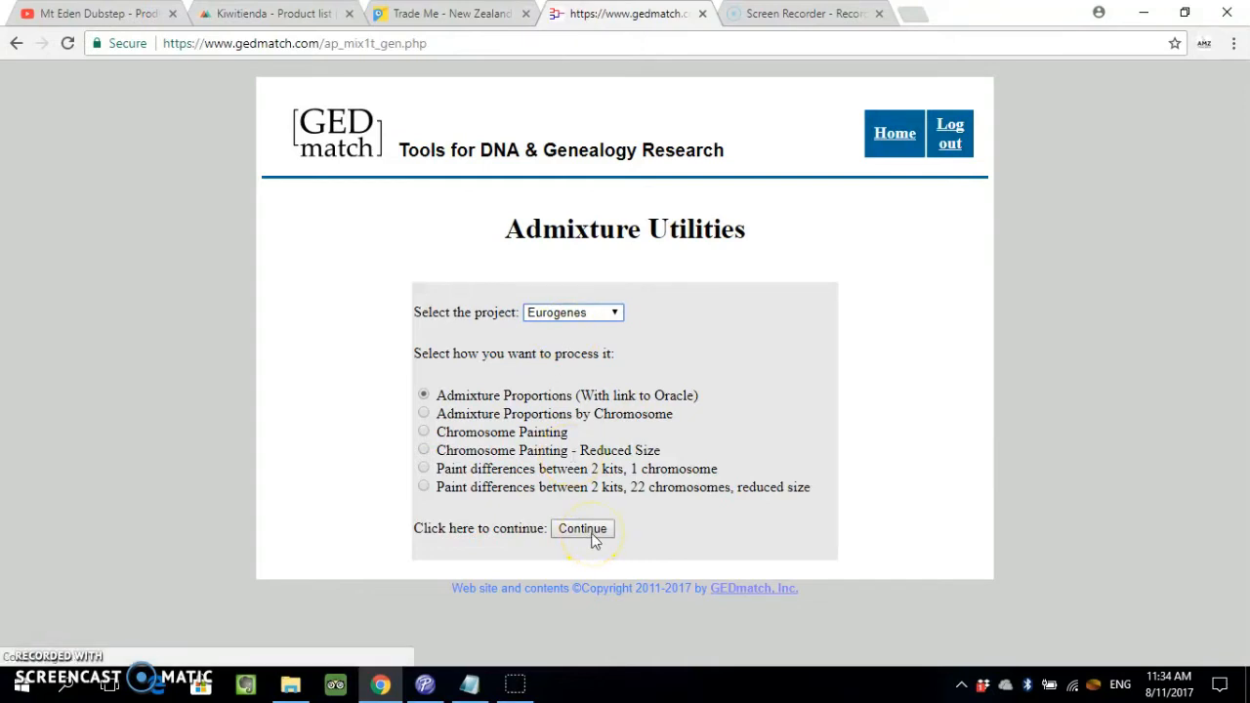
click(582, 528)
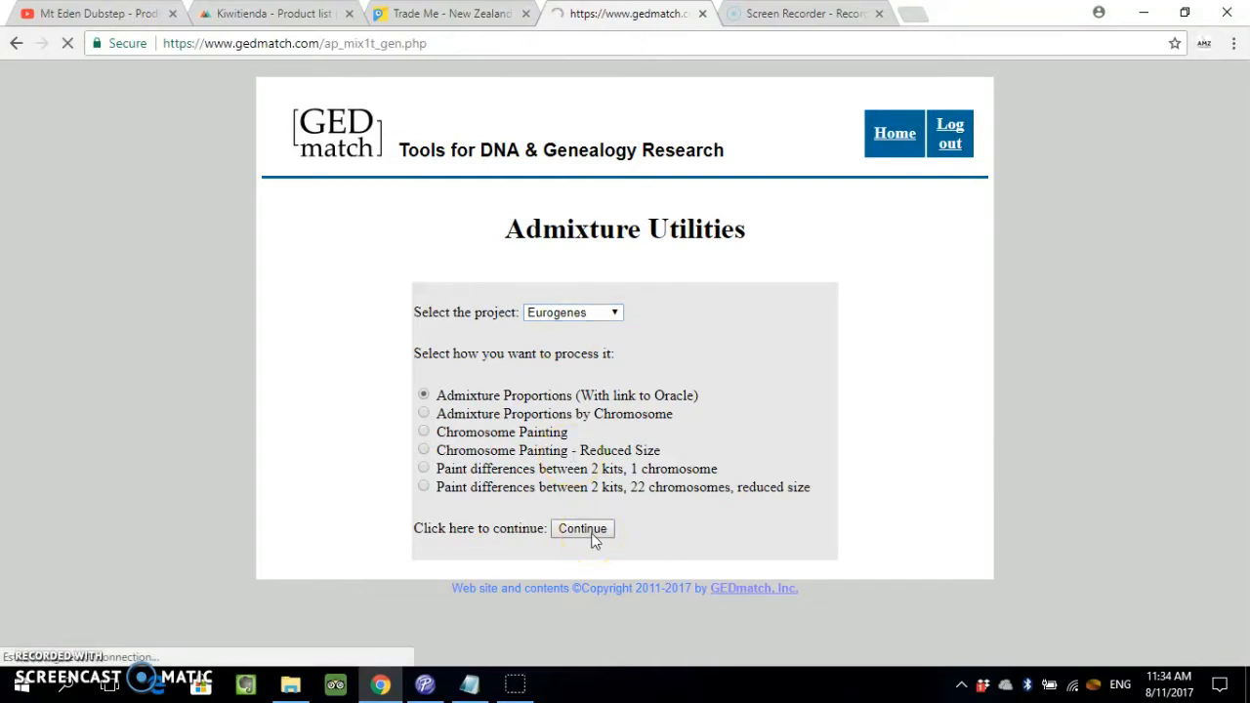
click(582, 528)
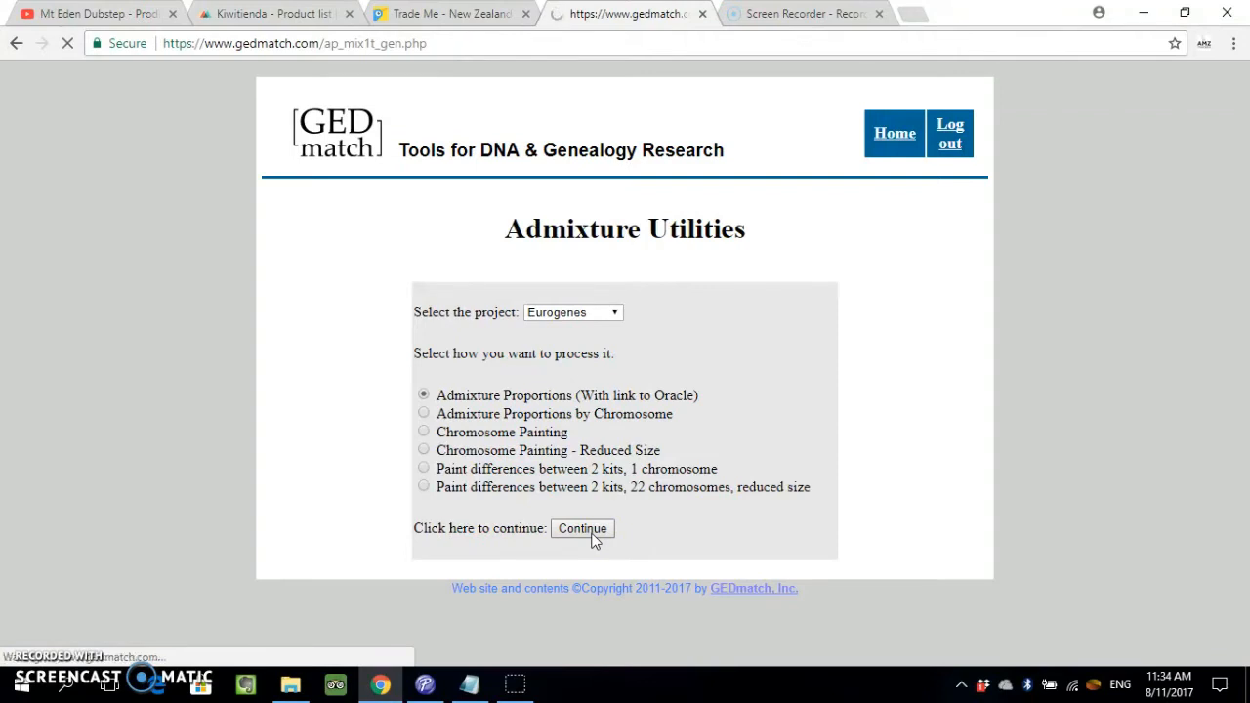
click(582, 528)
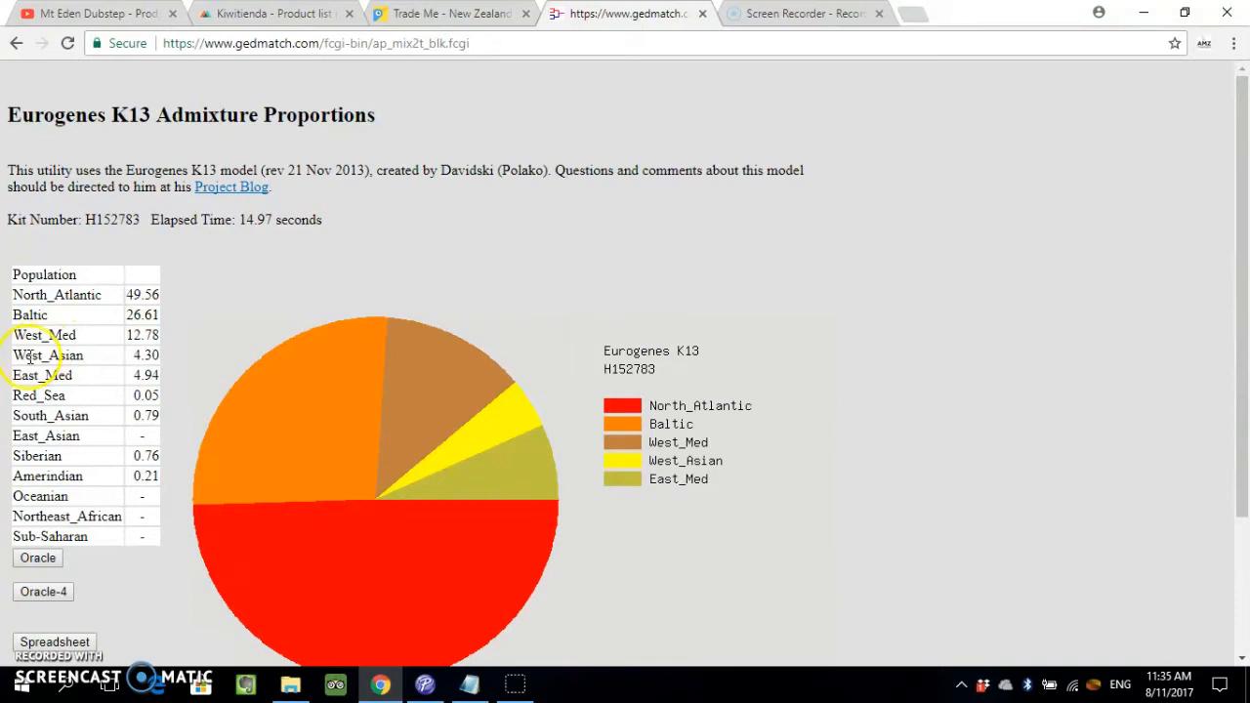
mouse_move(97, 366)
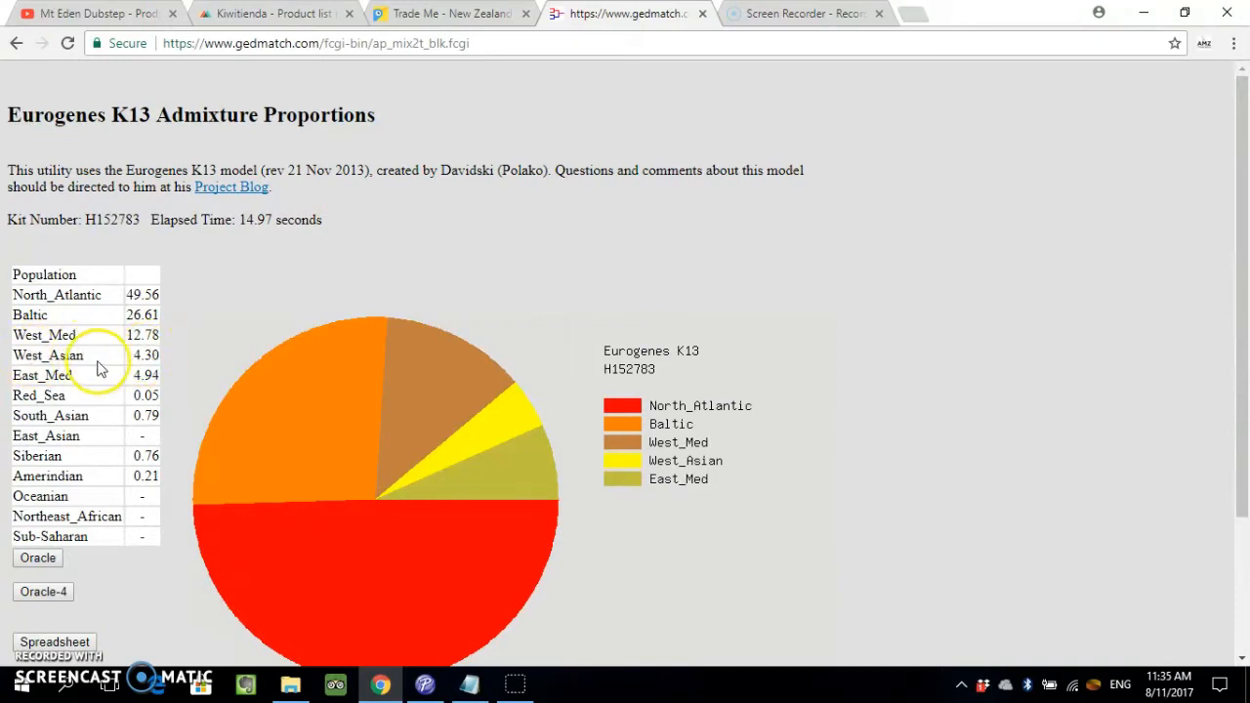
- Select the West_Asian population name in the Eurogenes K13 results table
double_click(41, 375)
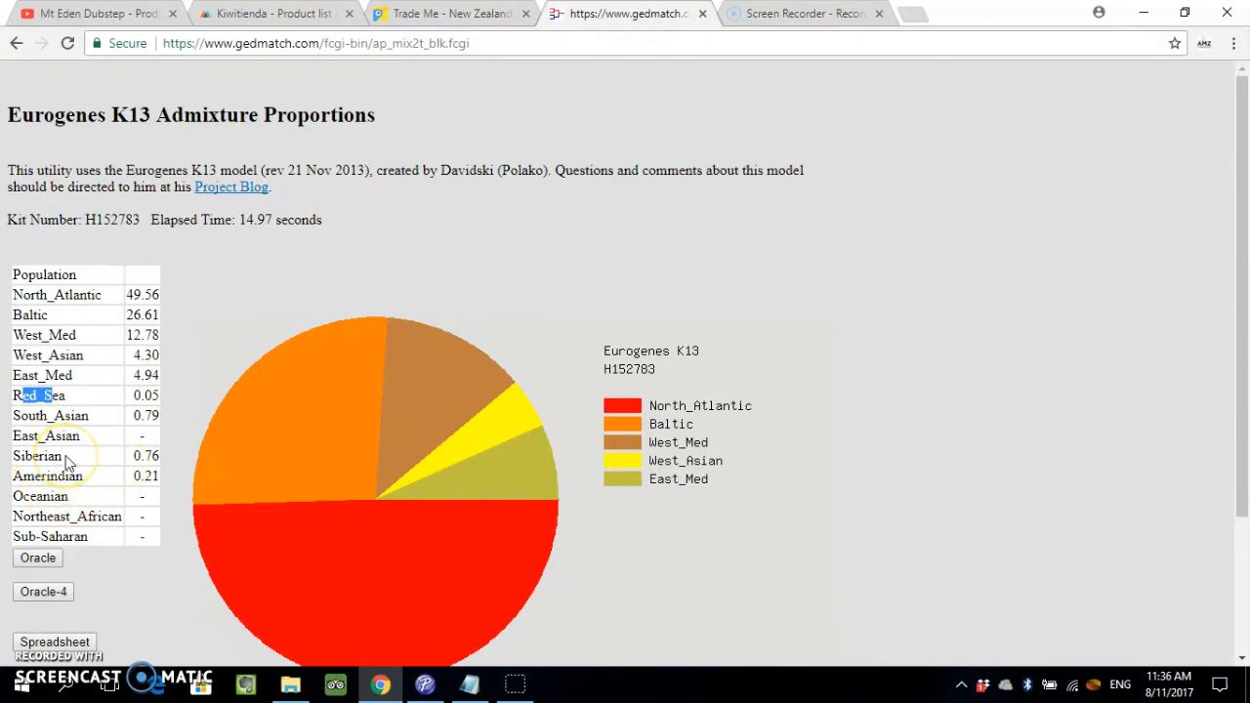
mouse_move(47, 476)
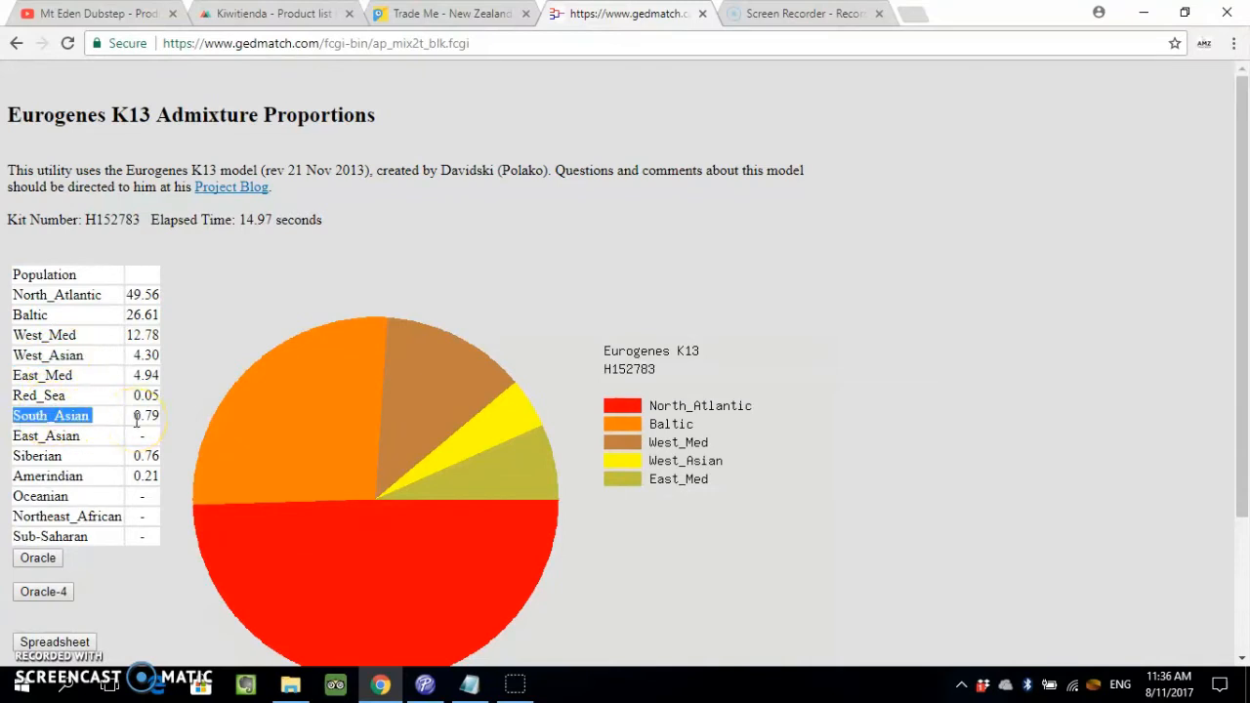
mouse_move(71, 354)
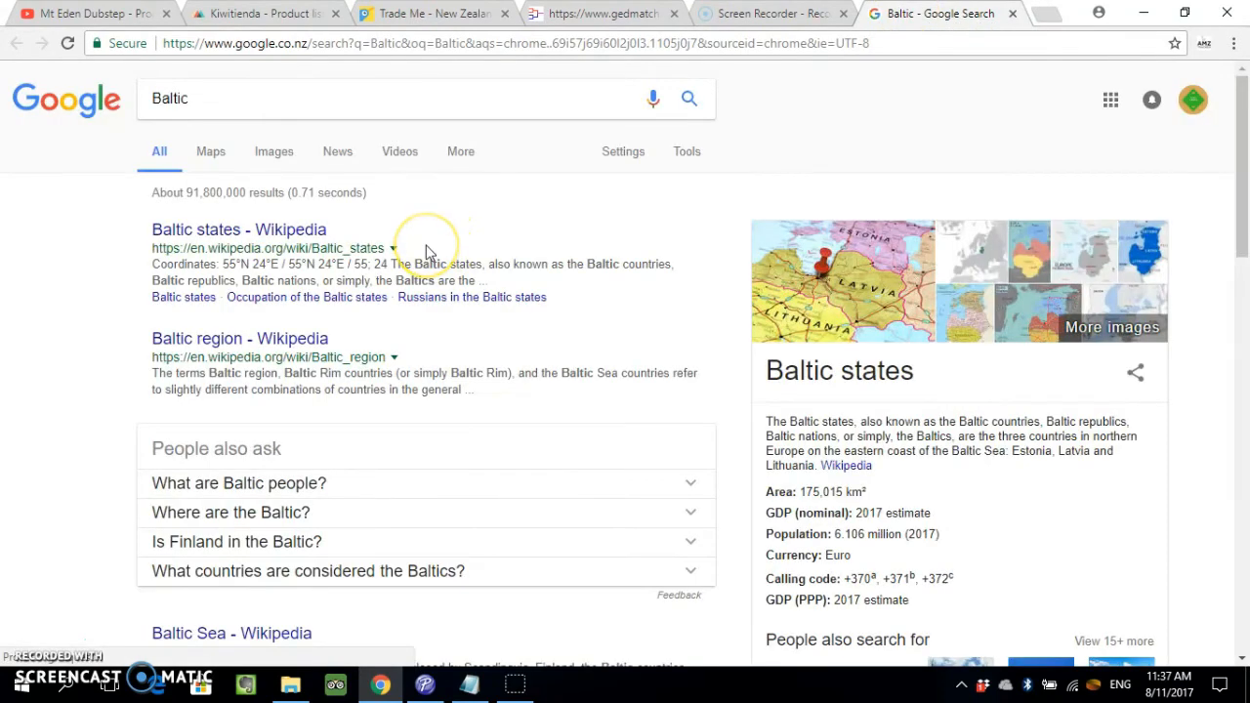
mouse_move(876, 436)
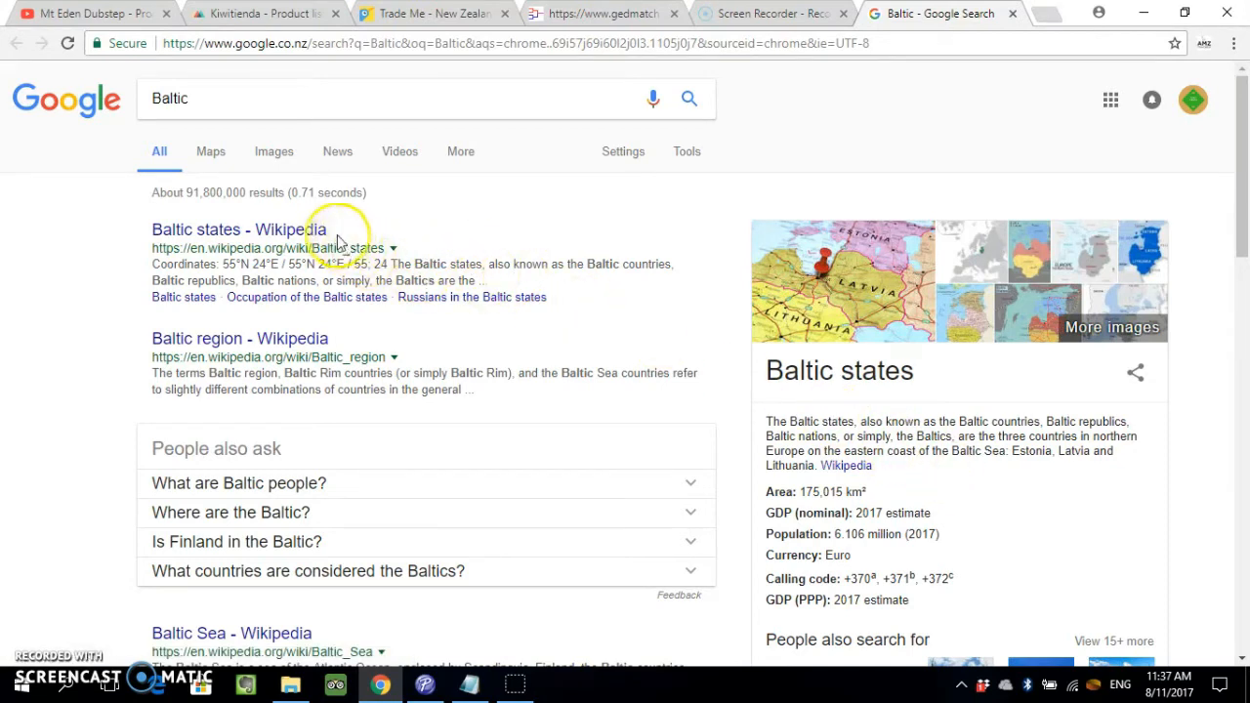
mouse_move(293, 237)
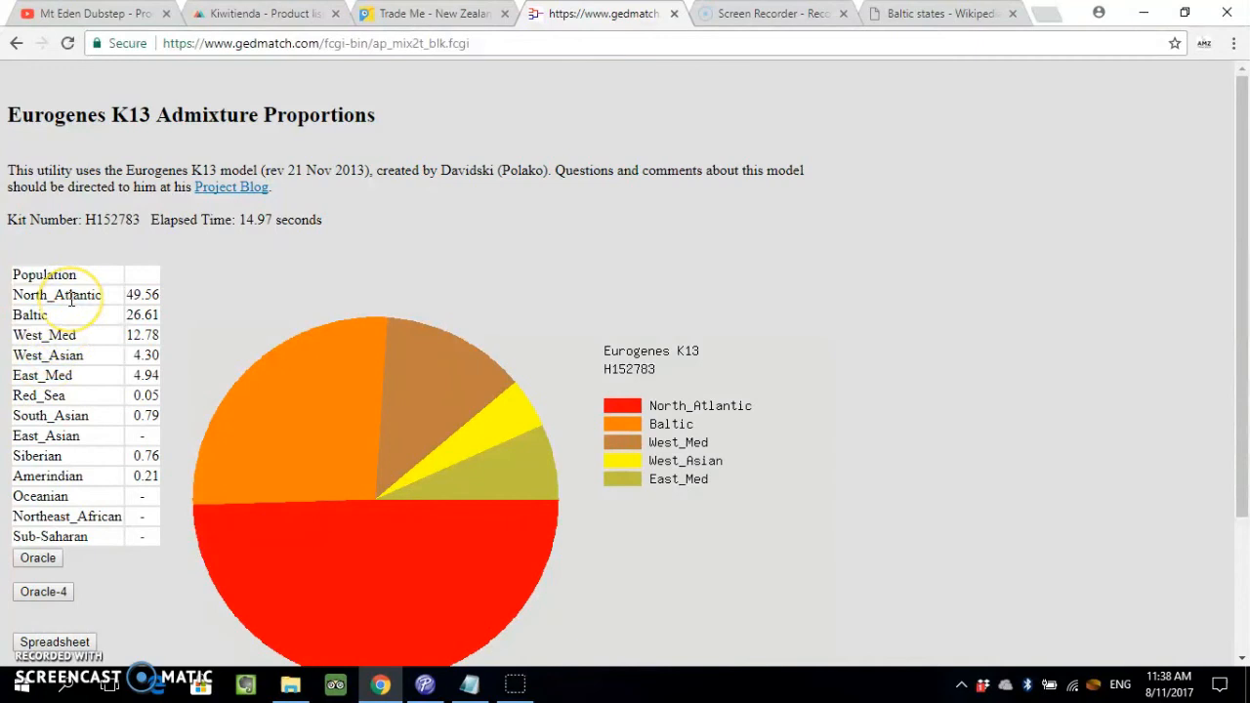
- Select North_Atlantic in the GEDmatch population table and switch to the Baltic states tab
double_click(57, 294)
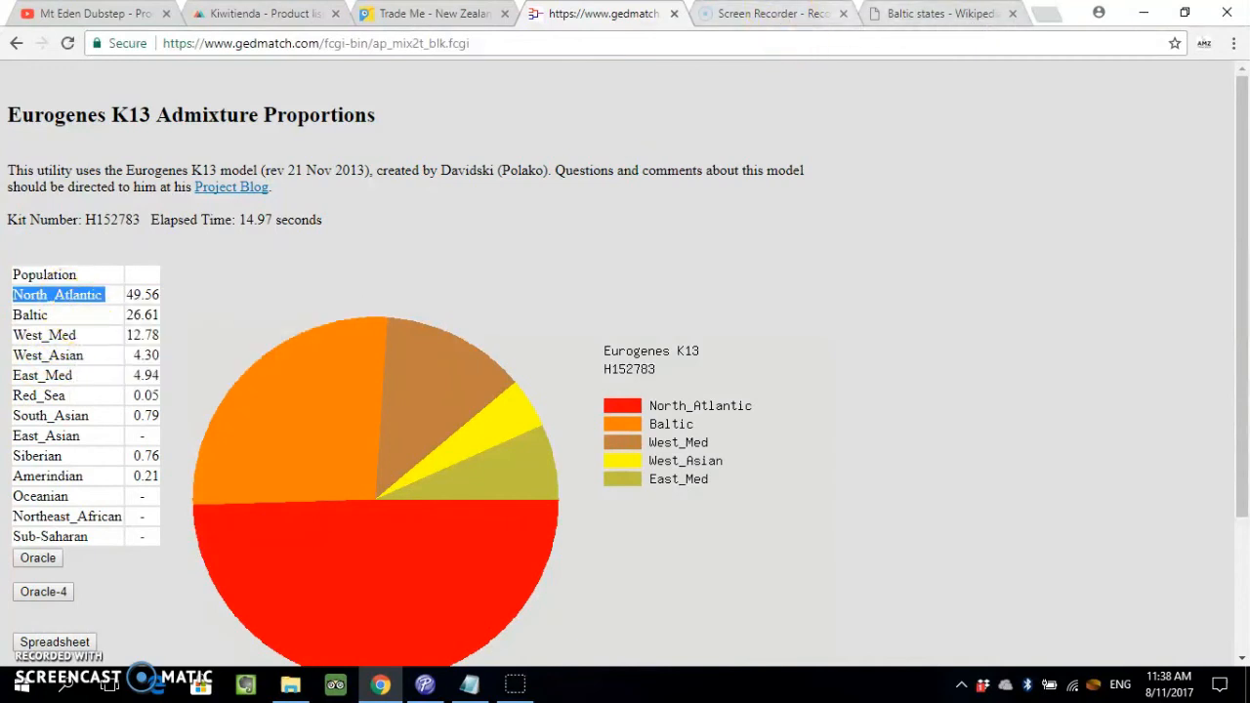
click(941, 12)
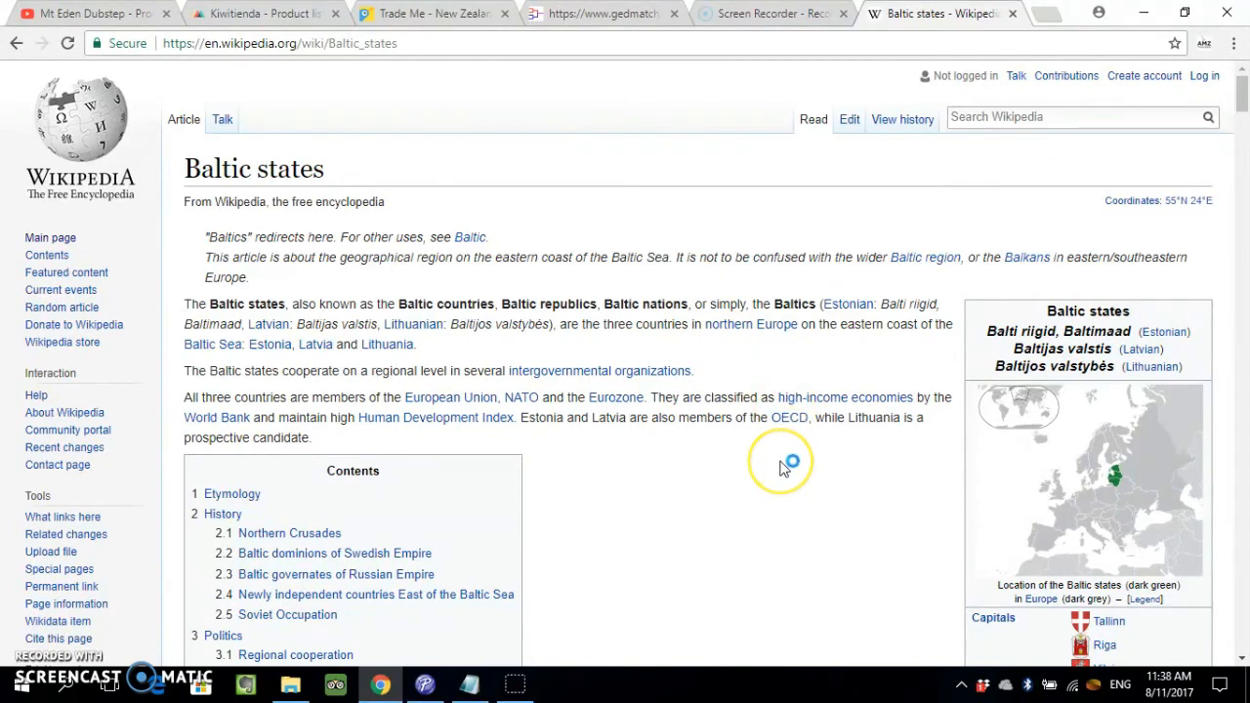
- Scroll through the Baltic states Wikipedia article, then return to the GEDmatch results tab
scroll(down, 3)
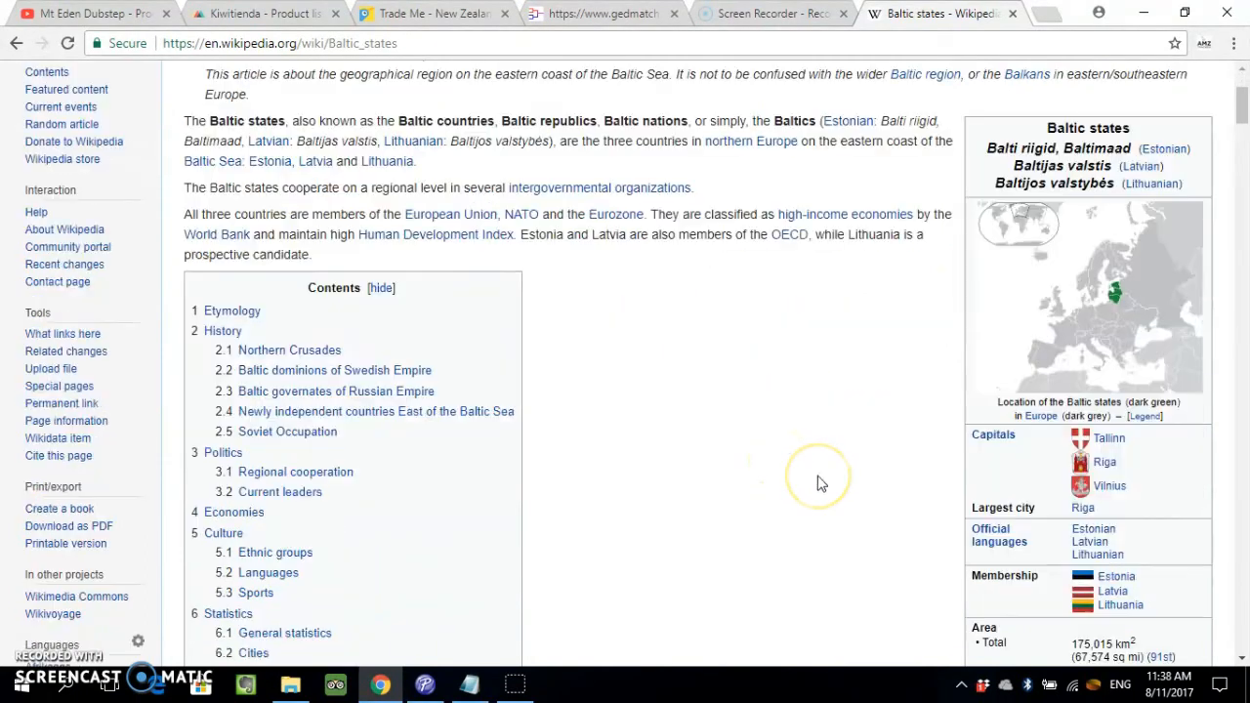
scroll(up, 3)
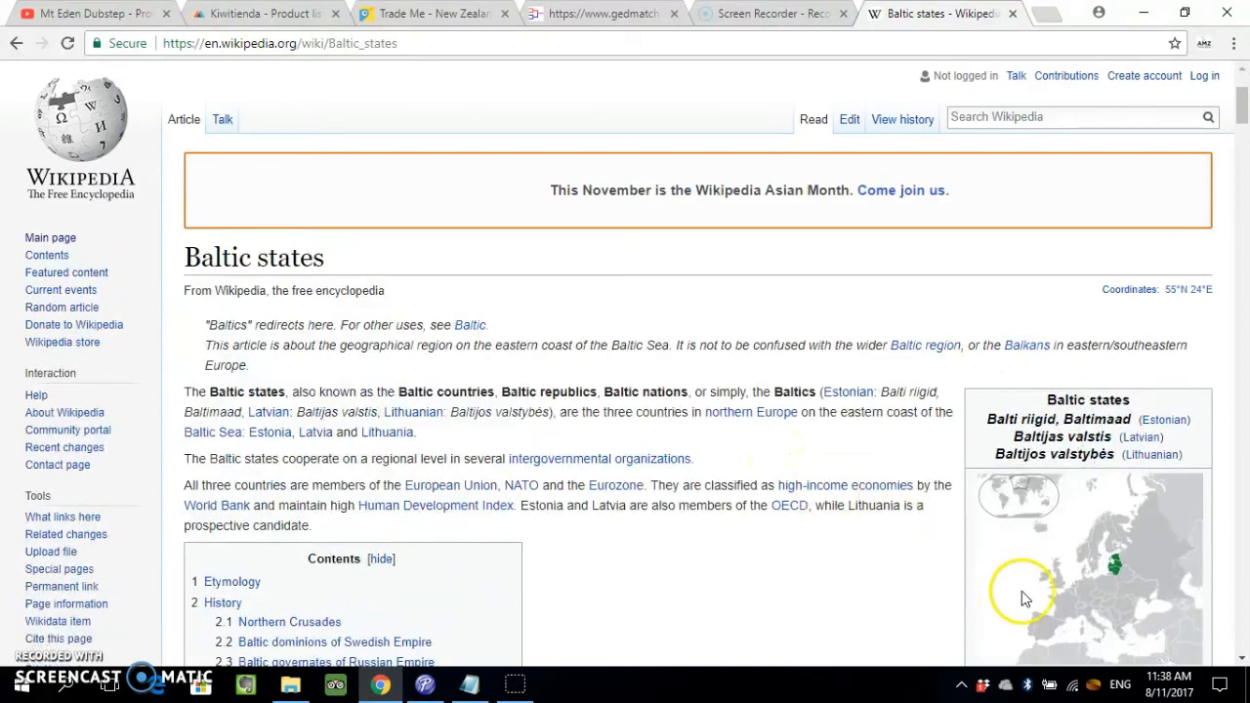
scroll(down, 3)
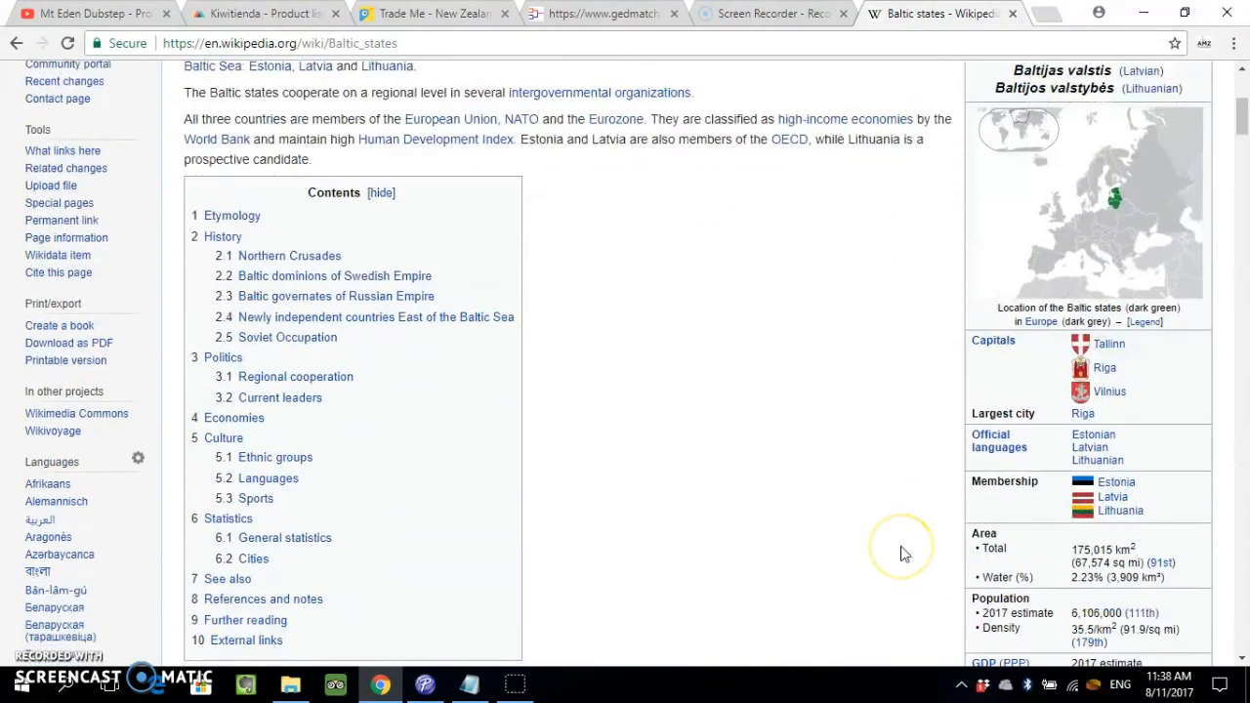
mouse_move(1127, 493)
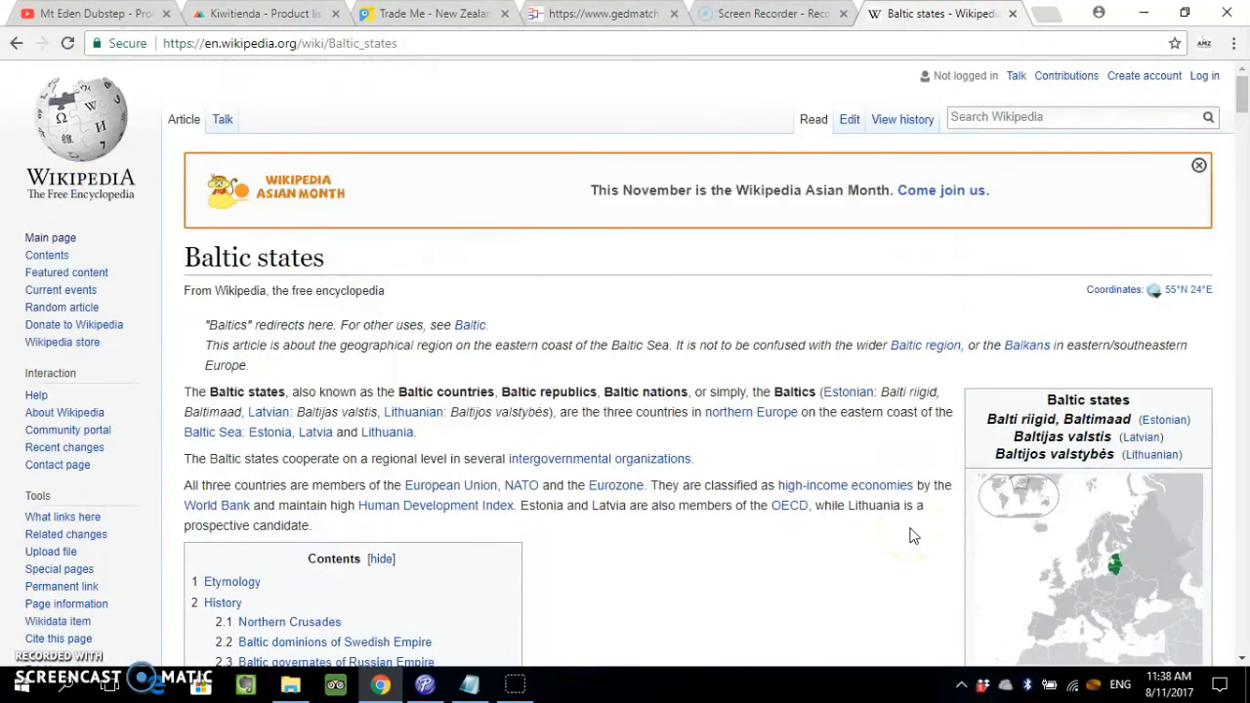
scroll(down, 3)
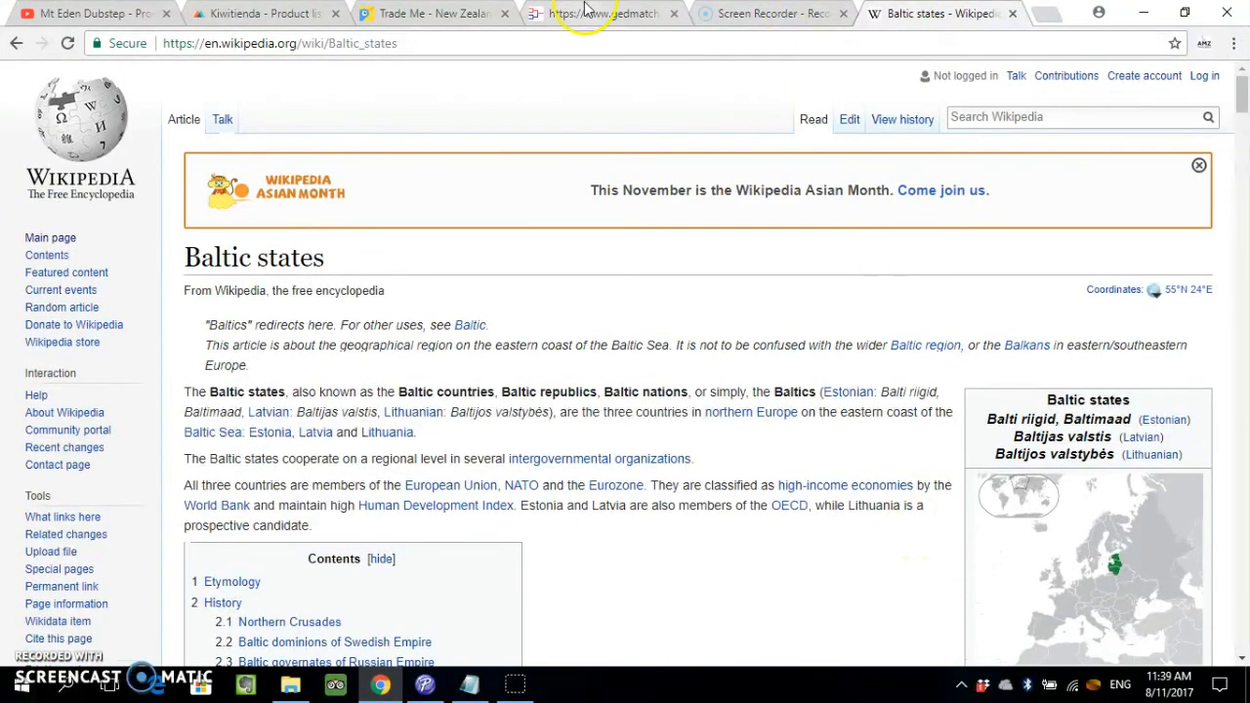
click(605, 13)
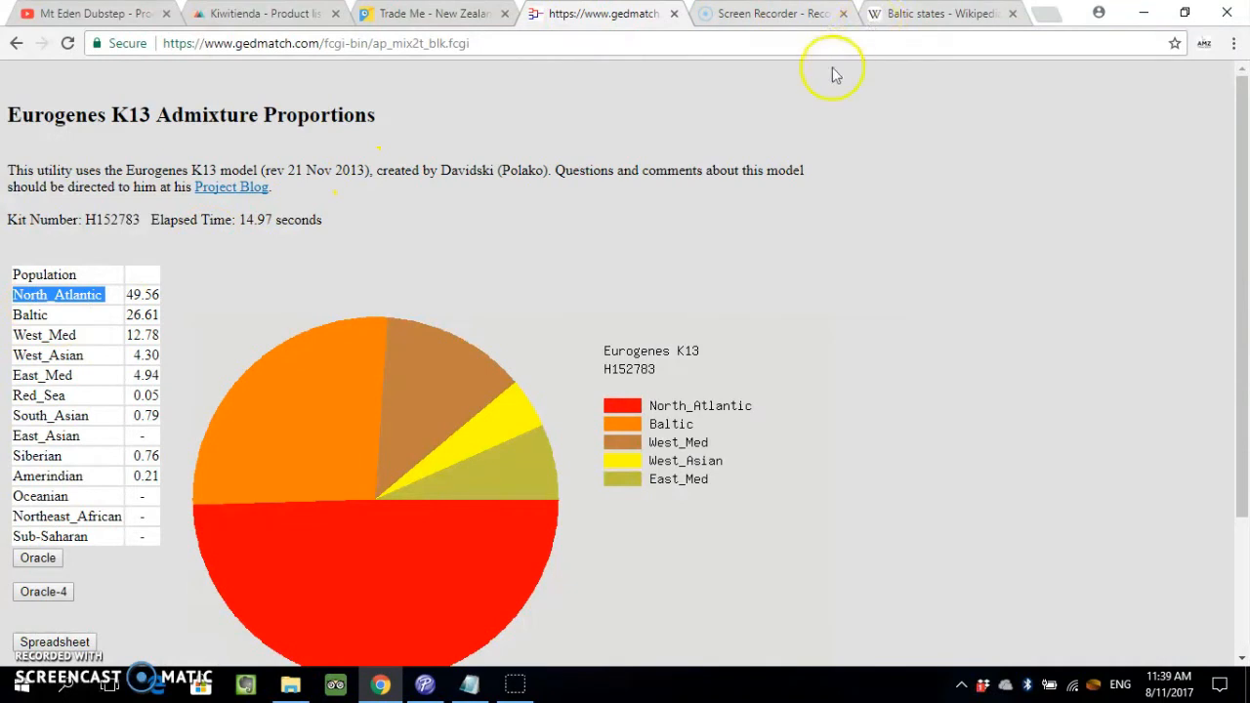
- Search Wikipedia for 'North_Atlantic' from the Baltic states article tab
click(937, 12)
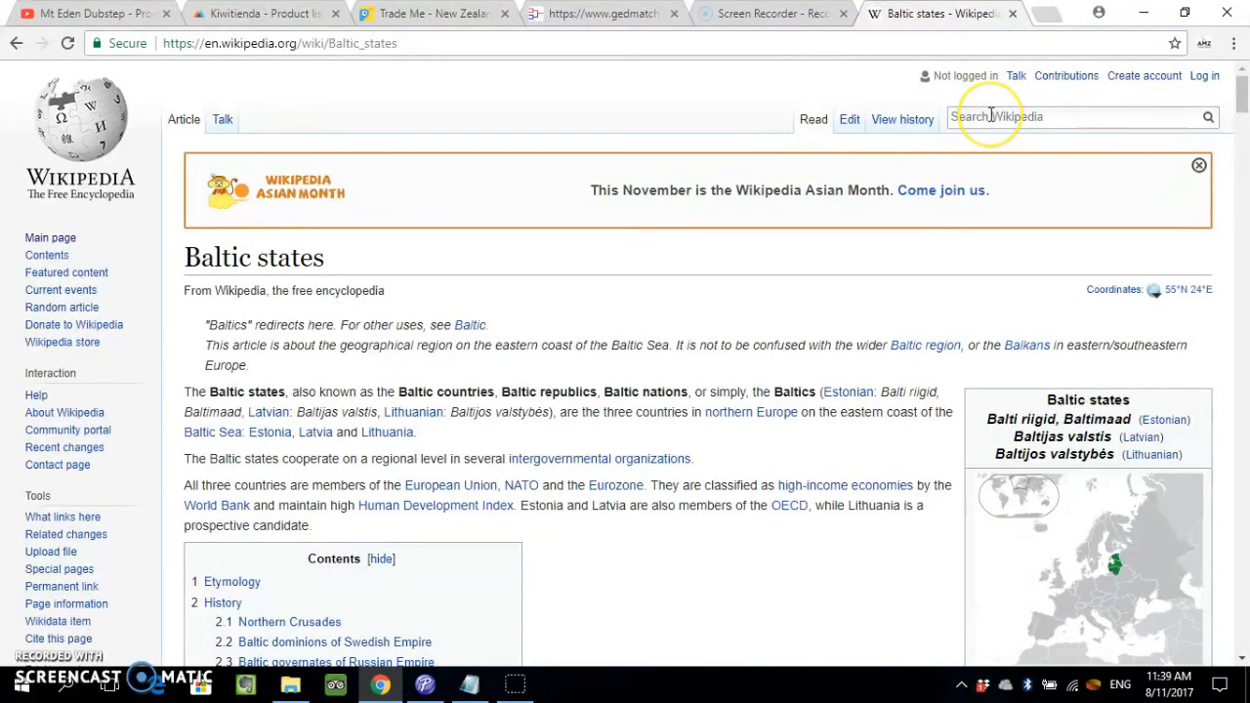
mouse_move(1018, 163)
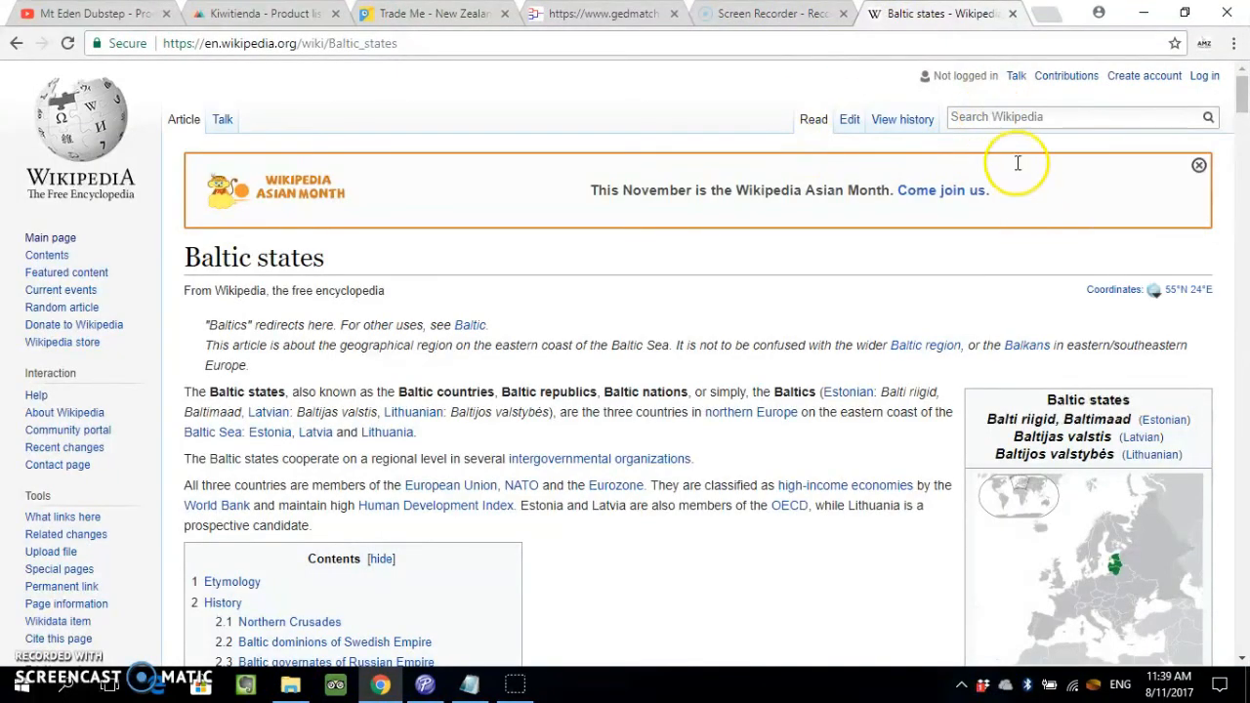
text(North_Atlantic)
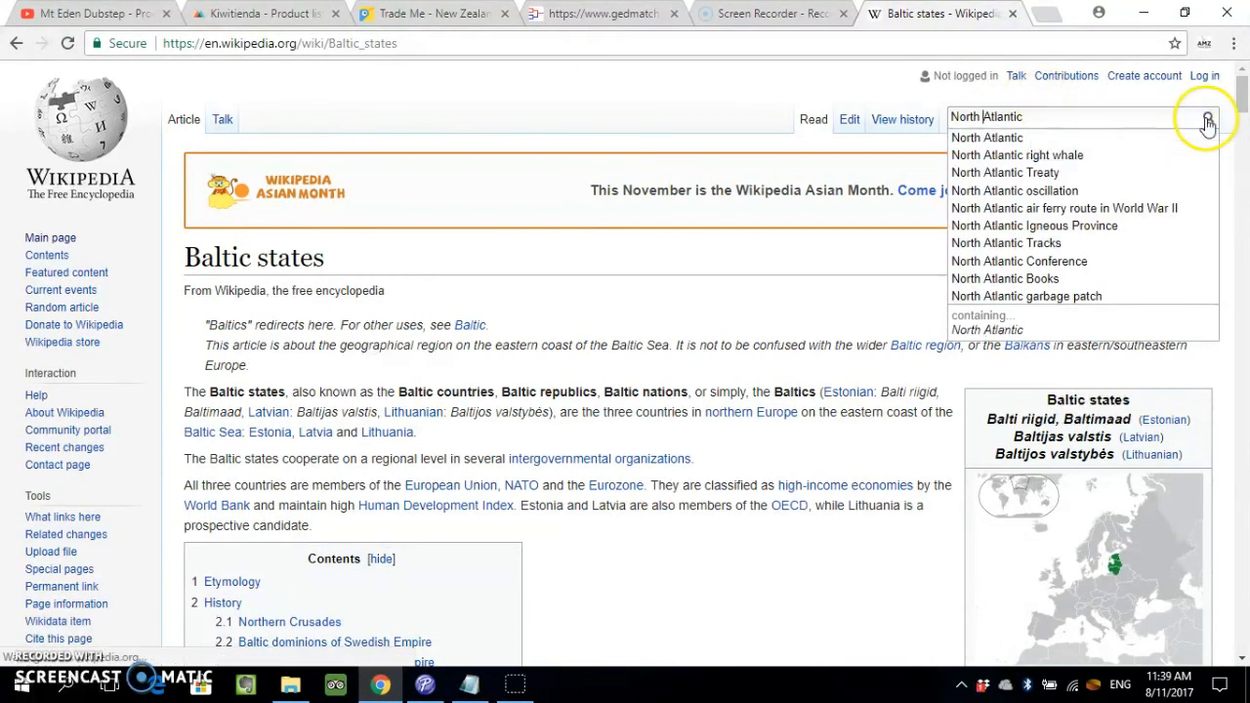
click(1208, 116)
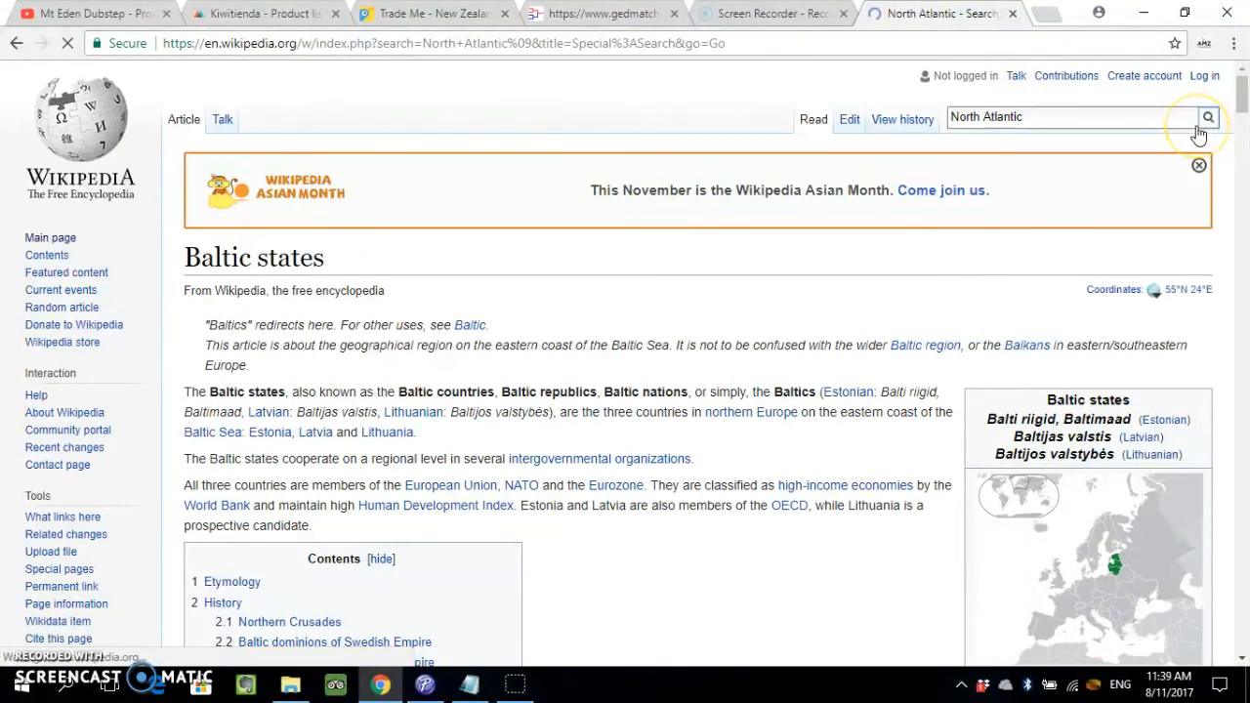
click(1208, 117)
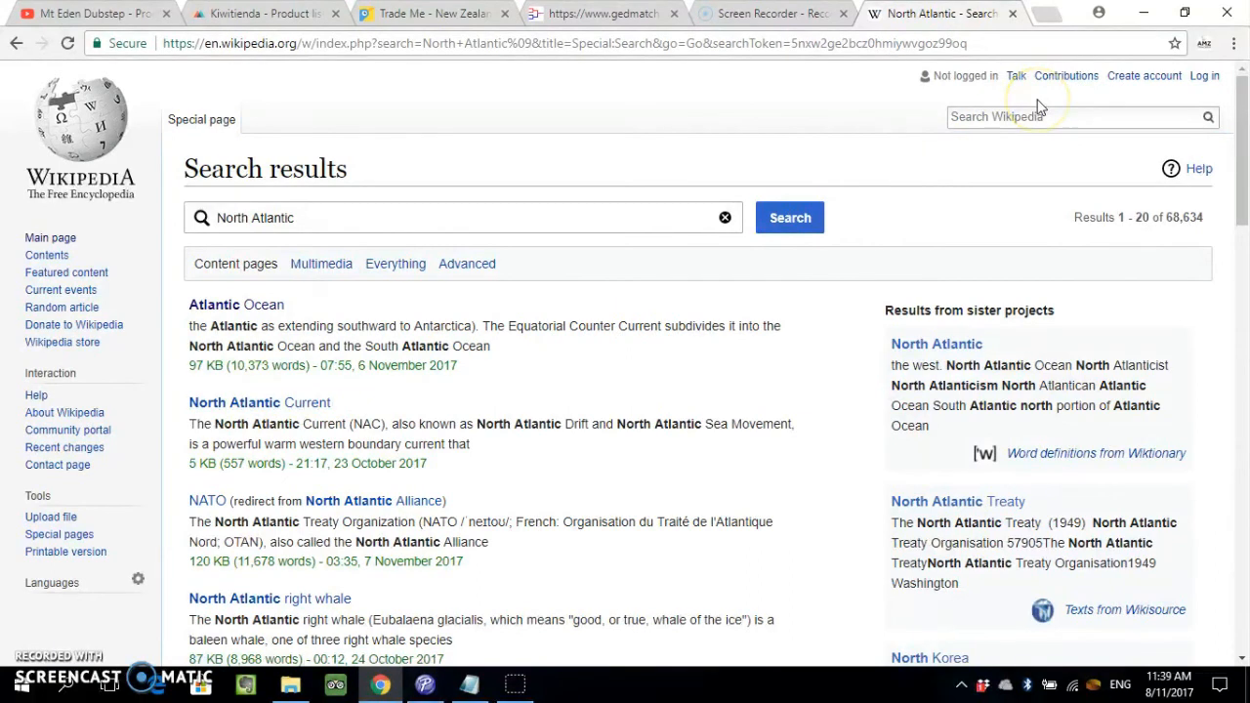
mouse_move(1038, 105)
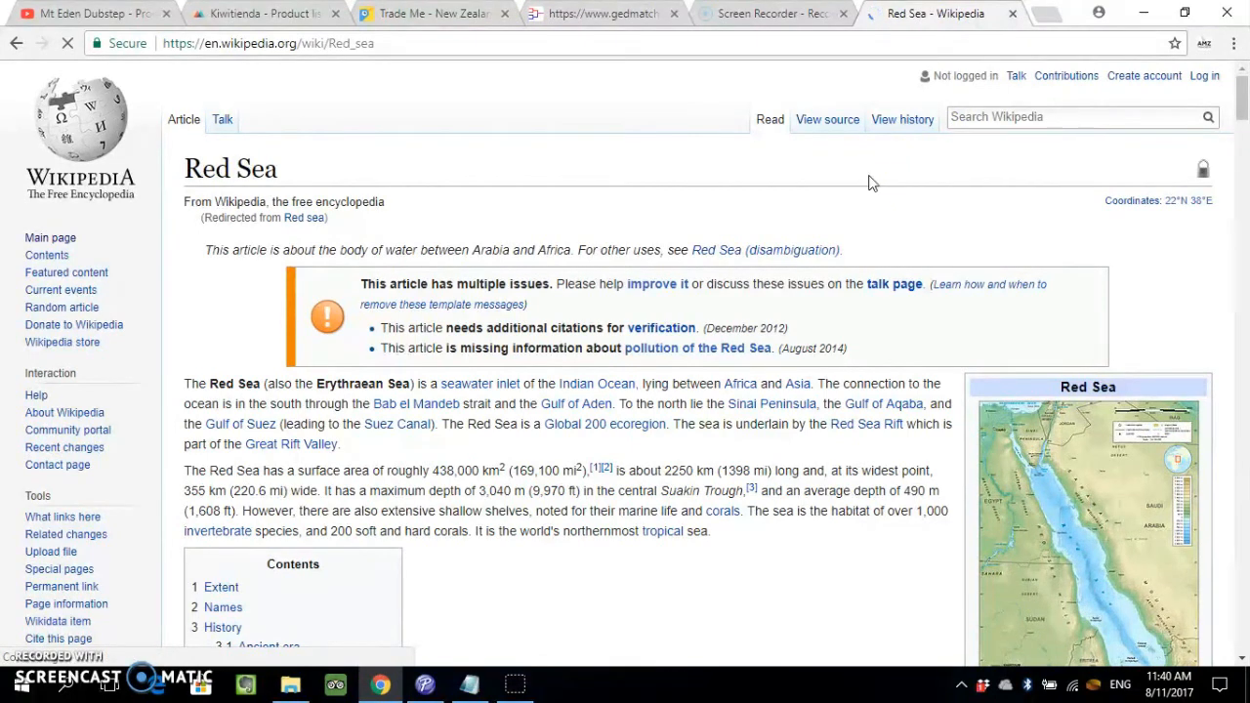
- Scroll down the Red Sea article through its contents, infobox and Extent section
scroll(down, 3)
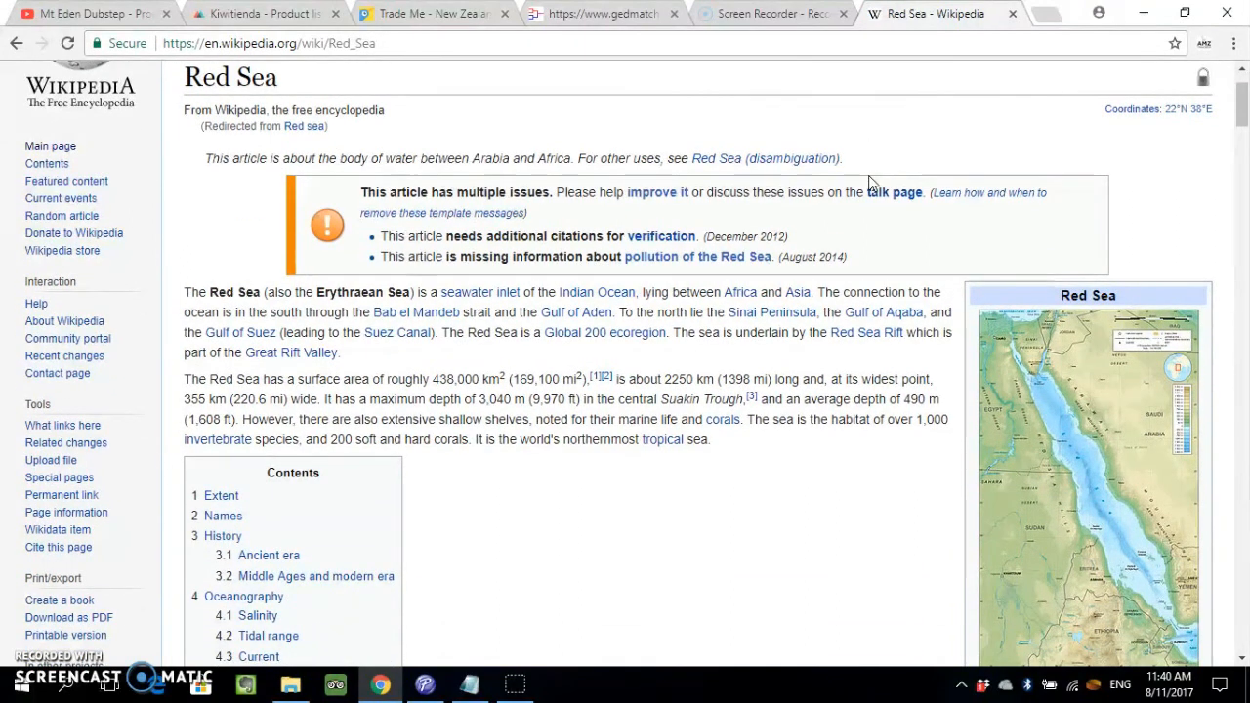
scroll(down, 3)
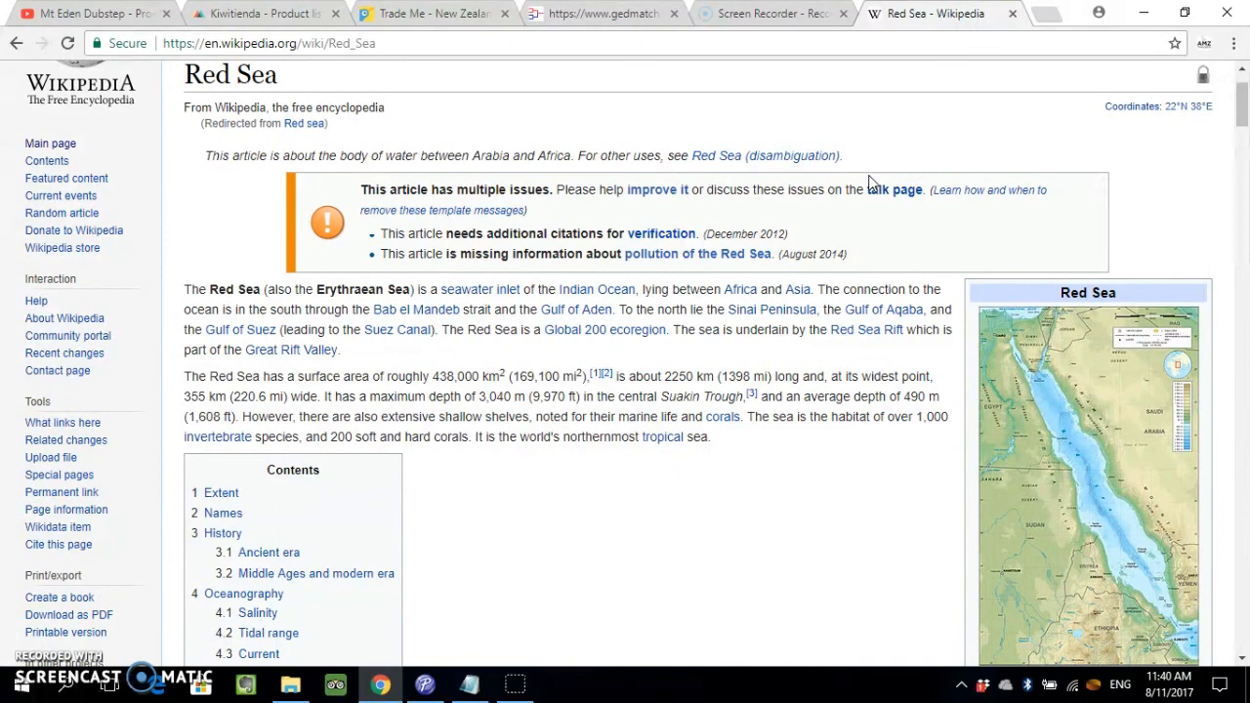
scroll(down, 3)
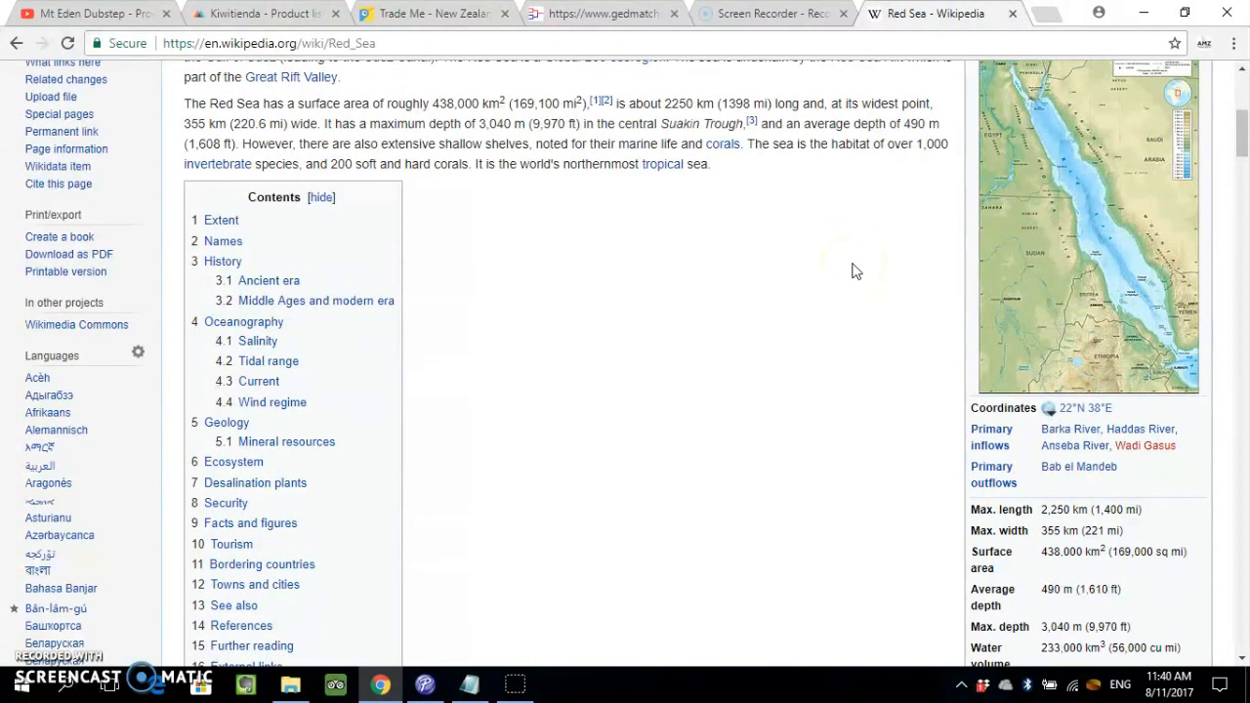
scroll(down, 3)
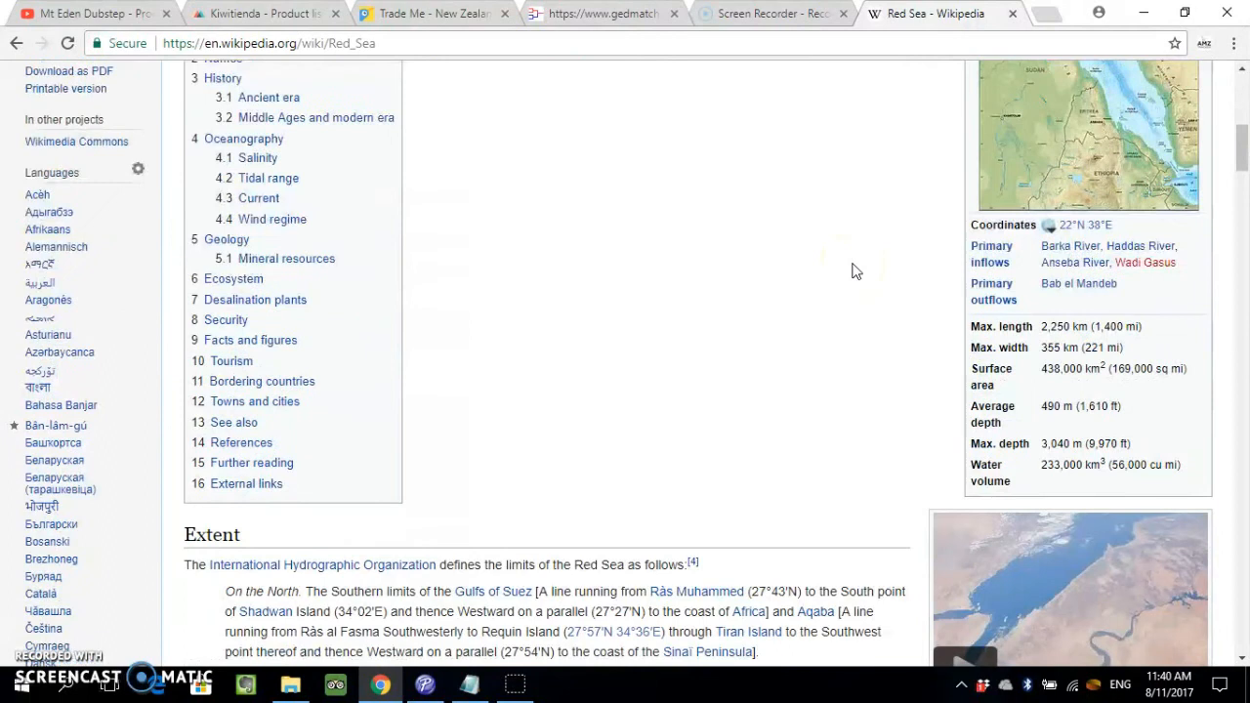
mouse_move(872, 378)
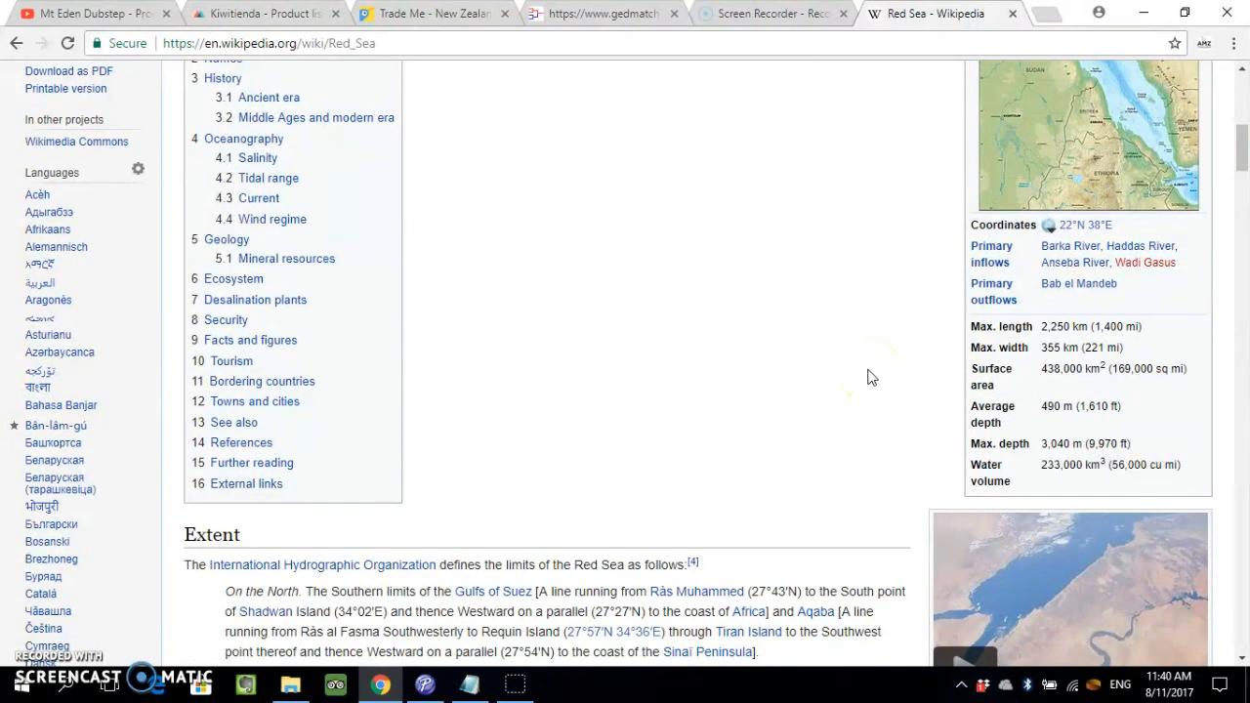